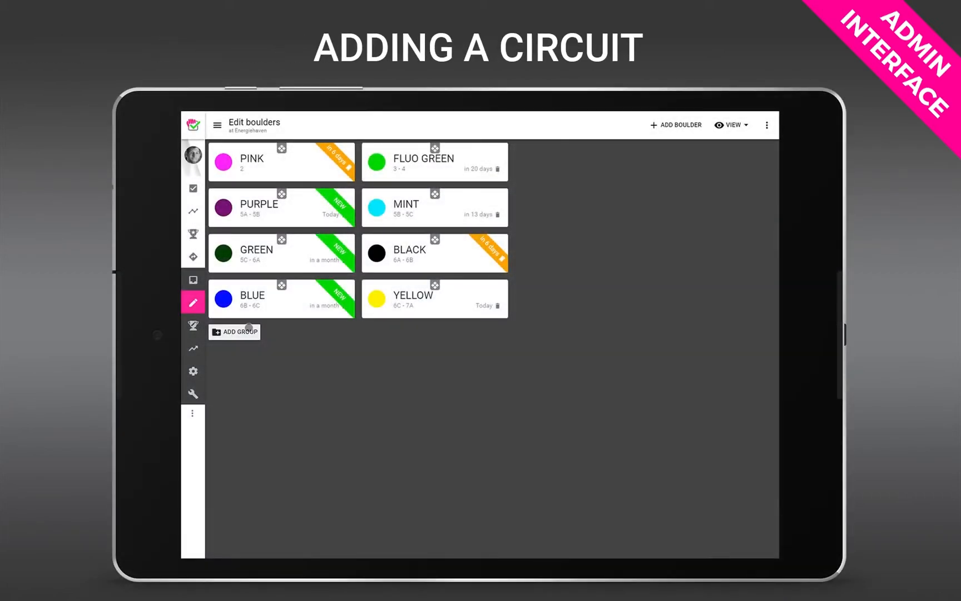
- Create circuit group RED with description '7A and up' and a red colour swatch
{"action": "left_click", "coordinate": [236, 331]}
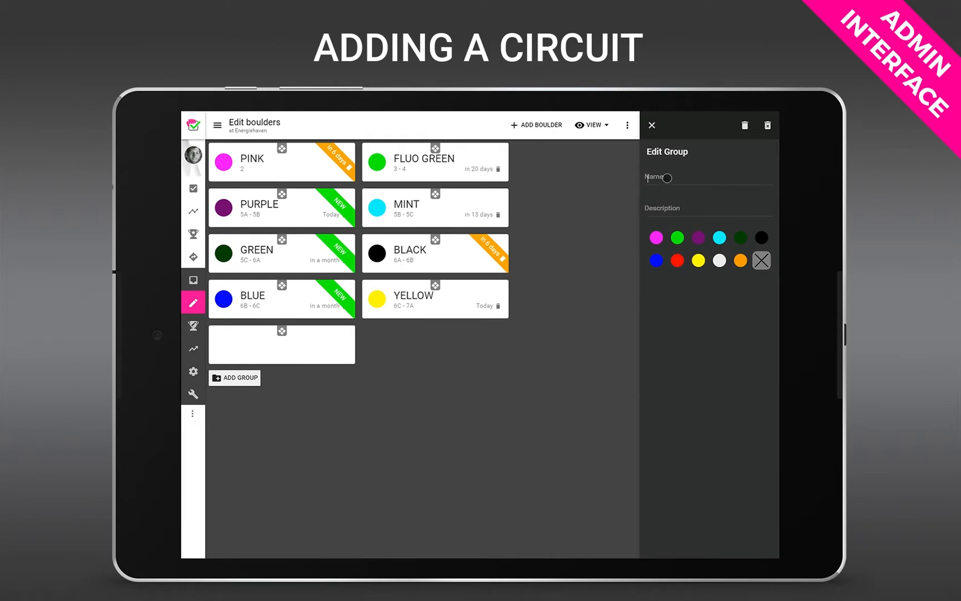
{"action": "type", "text": "RED"}
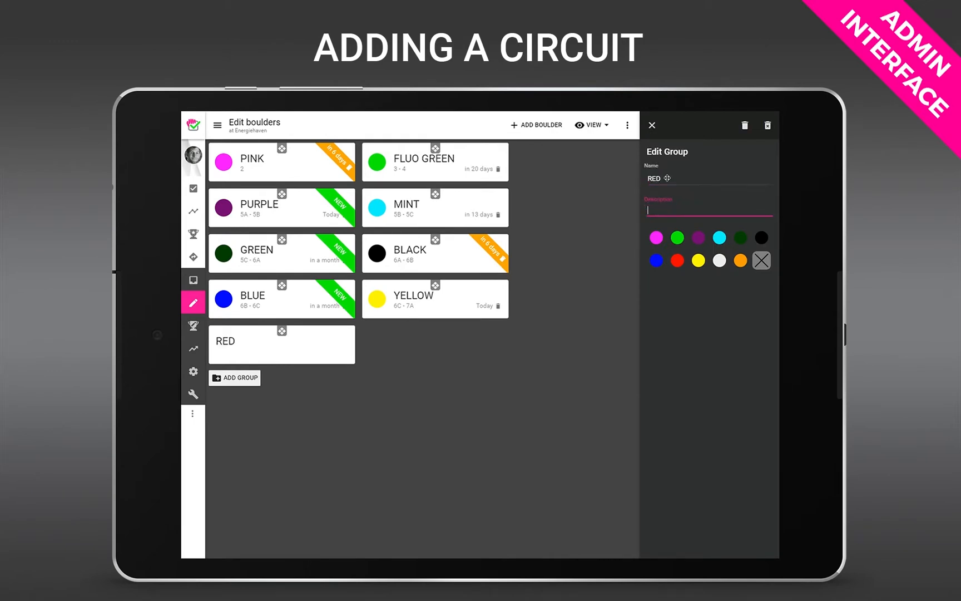
{"action": "type", "text": "7A and up"}
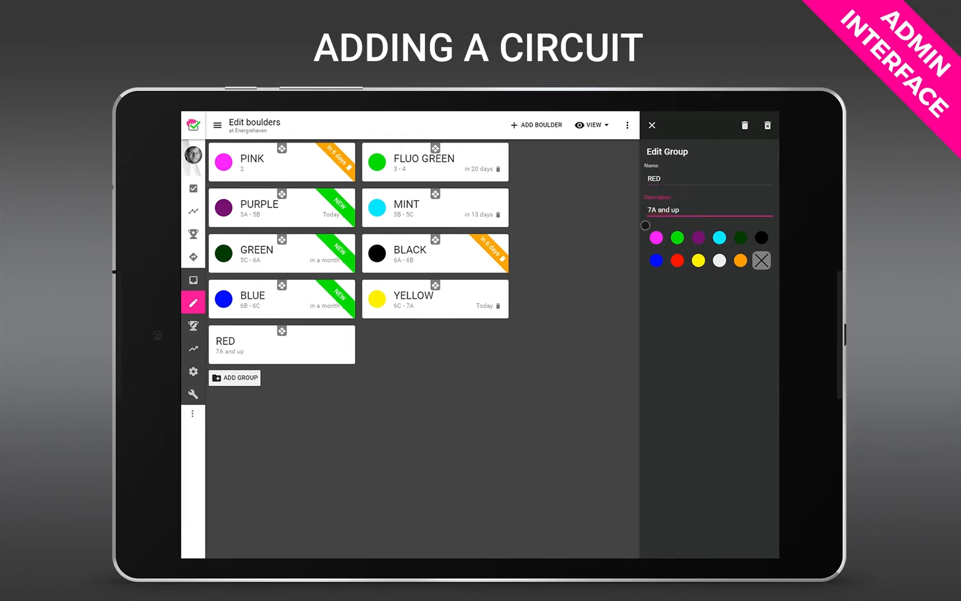
{"action": "left_click", "coordinate": [677, 259]}
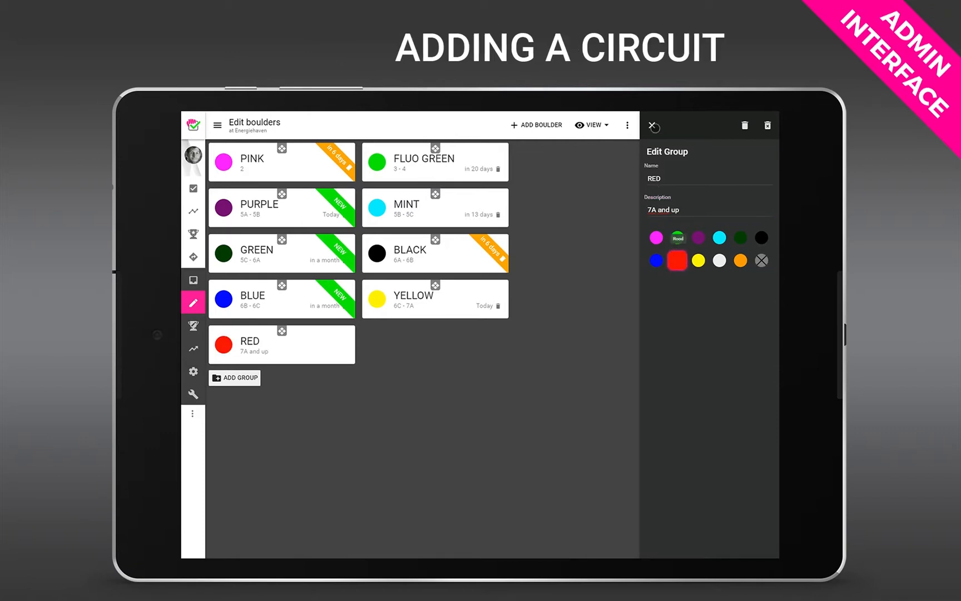
{"action": "left_click", "coordinate": [653, 124]}
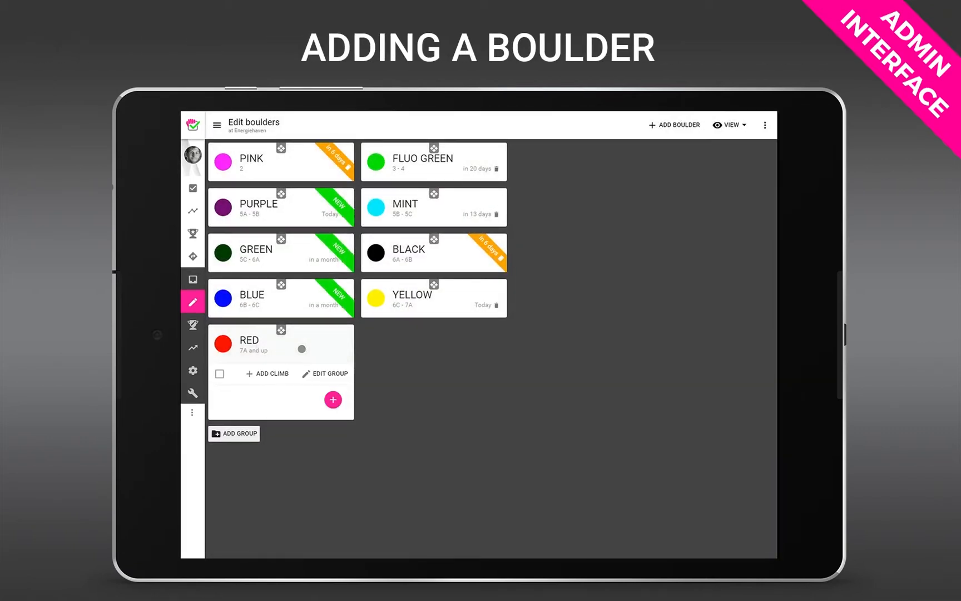
- Add a boulder at Paddo A graded 7b+ with a Sit-start remark and confirmed set date
{"action": "left_click", "coordinate": [333, 399]}
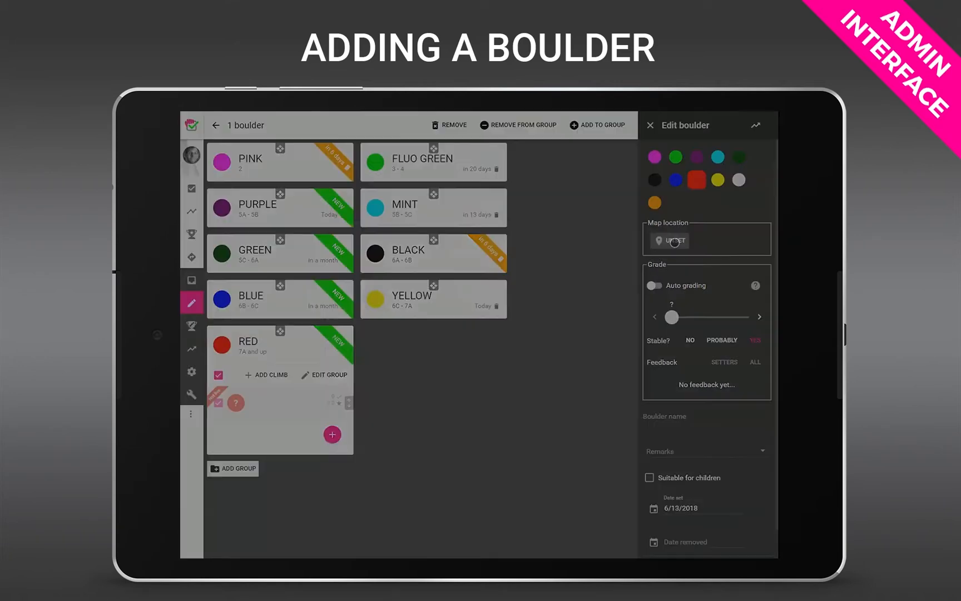
{"action": "left_click", "coordinate": [672, 239]}
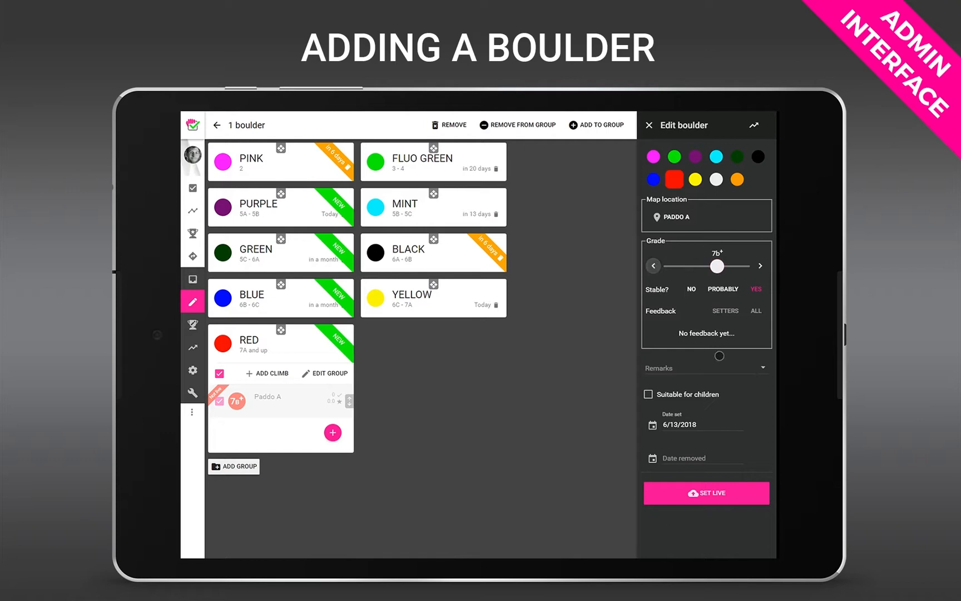
{"action": "left_click", "coordinate": [762, 368]}
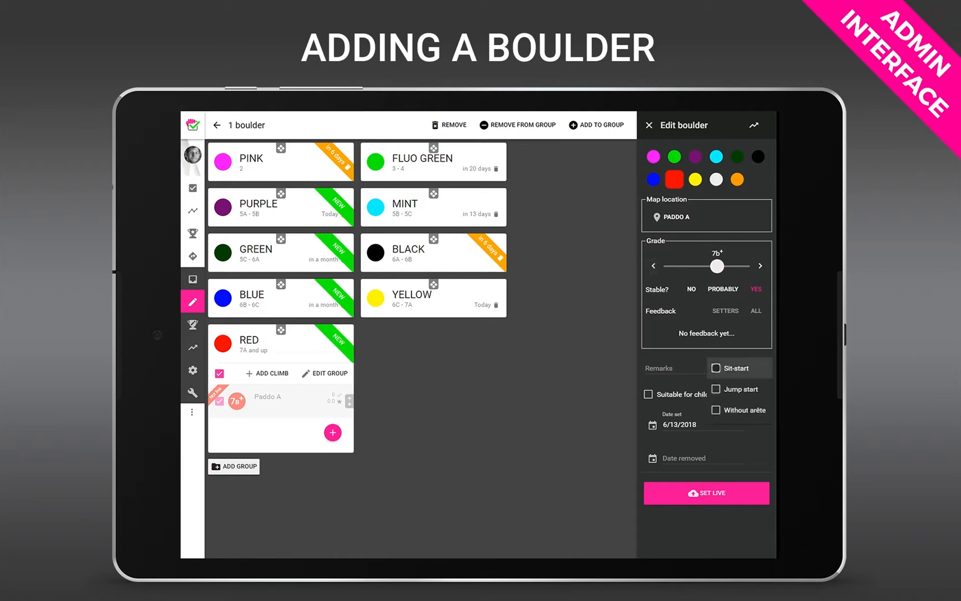
{"action": "left_click", "coordinate": [714, 368]}
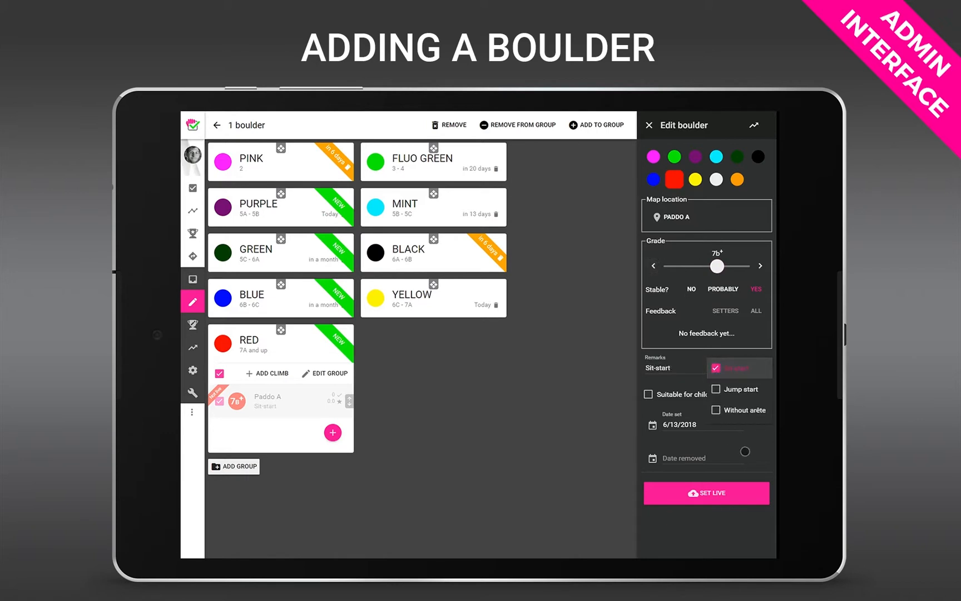
{"action": "left_click", "coordinate": [680, 424]}
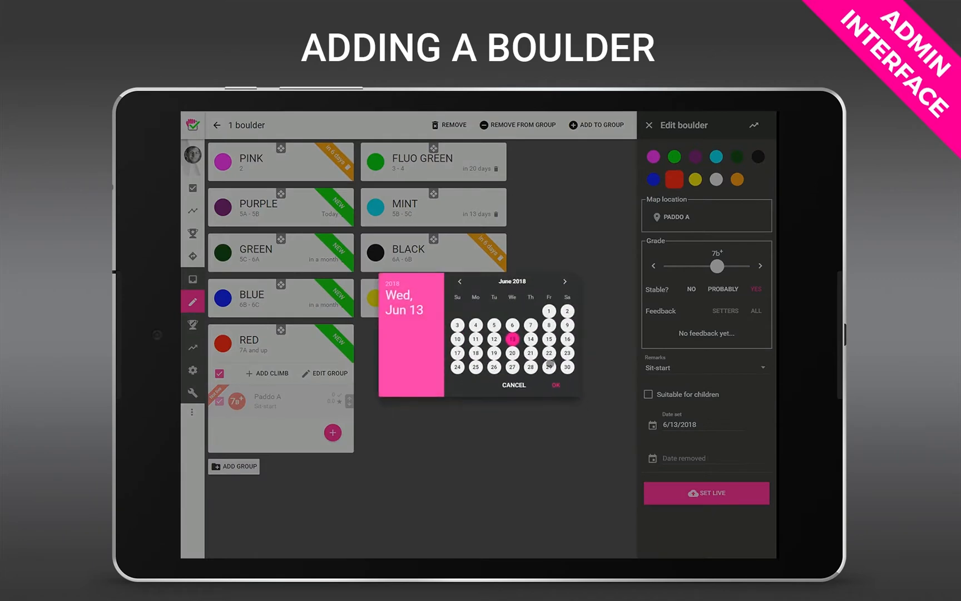
{"action": "left_click", "coordinate": [548, 352]}
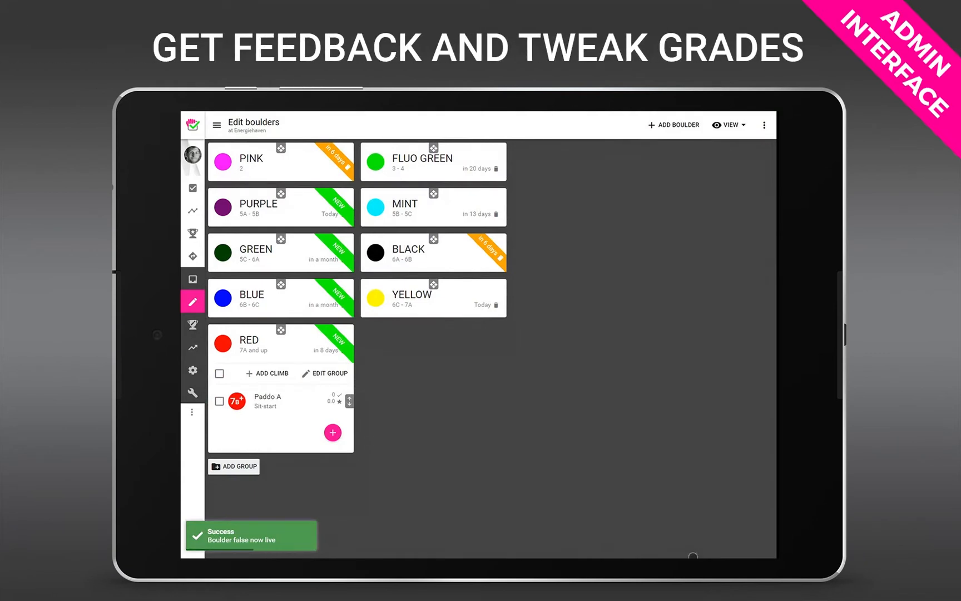
- Raise Beef Jerky in the YELLOW circuit from 6c to 6c+ after viewing all climbers' feedback
{"action": "left_click", "coordinate": [433, 297]}
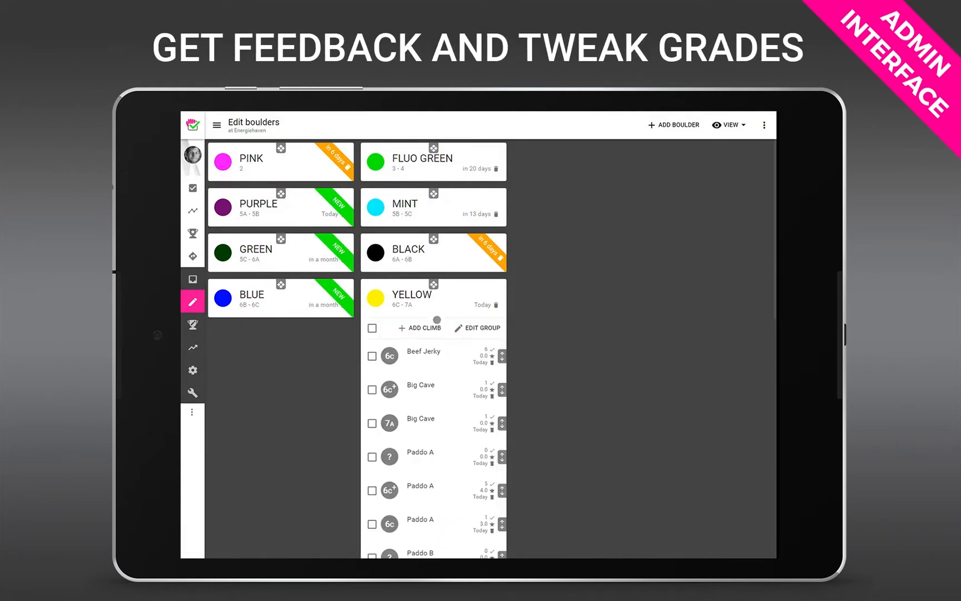
{"action": "left_click", "coordinate": [372, 356]}
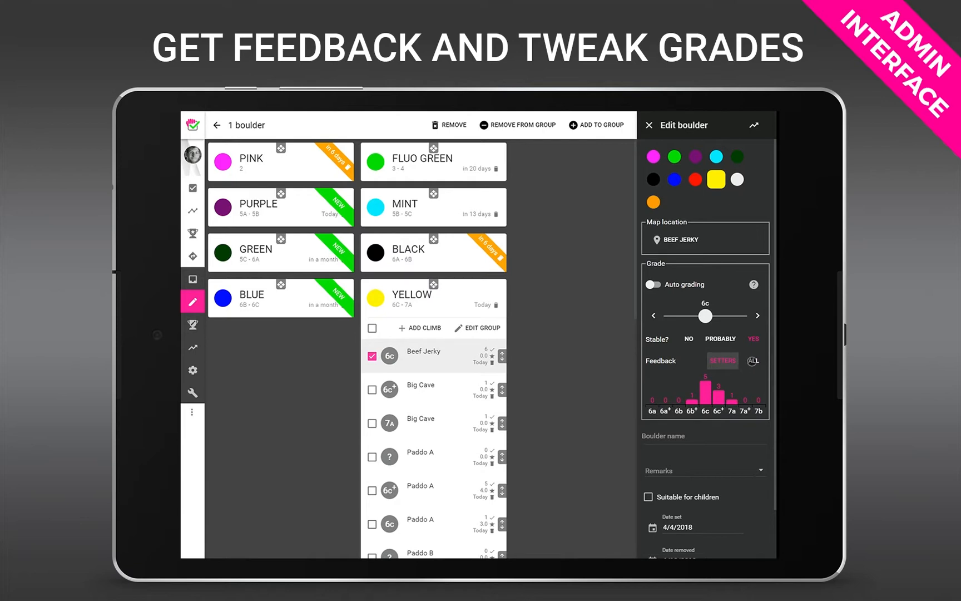
{"action": "left_click", "coordinate": [753, 361]}
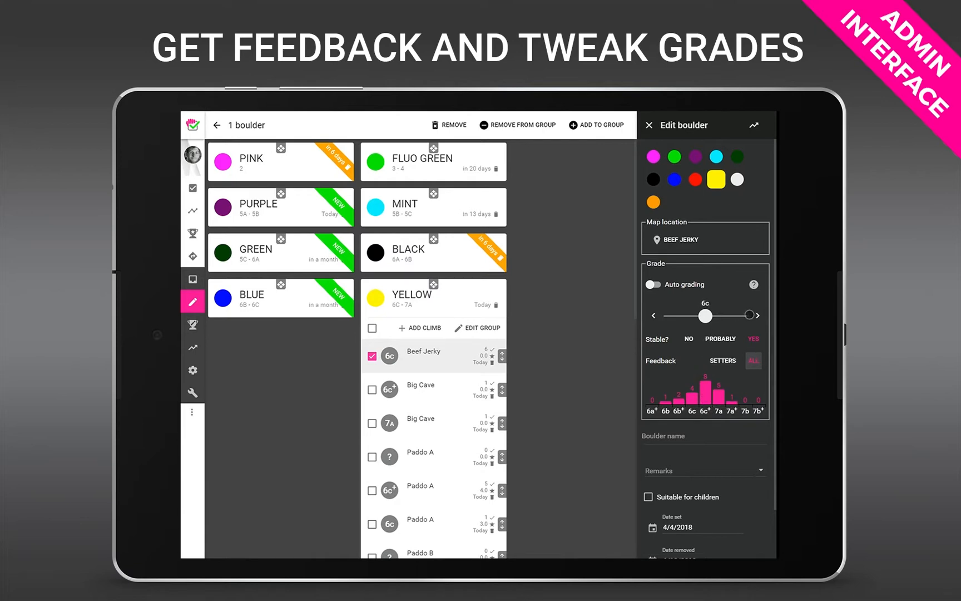
{"action": "left_click", "coordinate": [757, 315]}
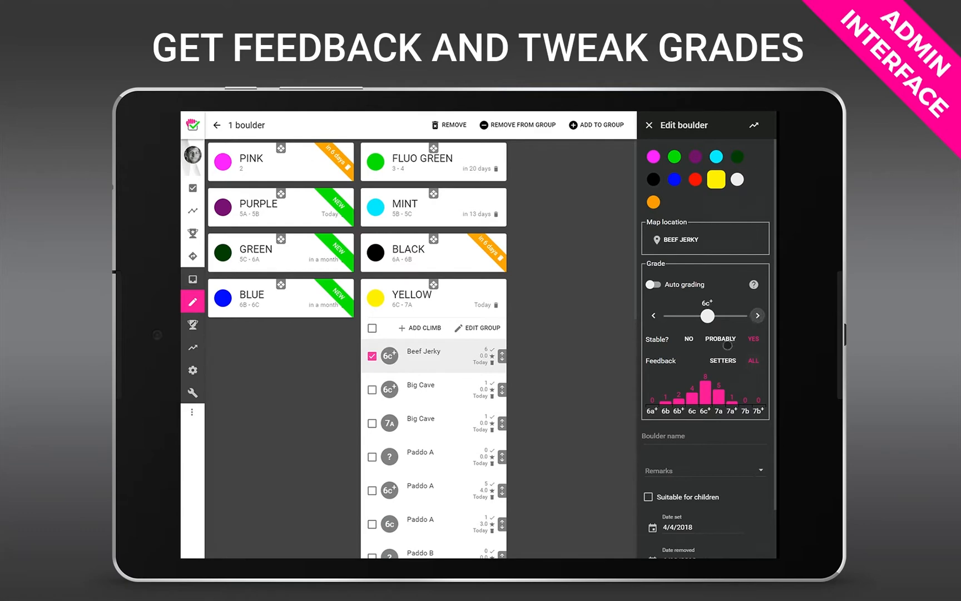
{"action": "left_click", "coordinate": [647, 124]}
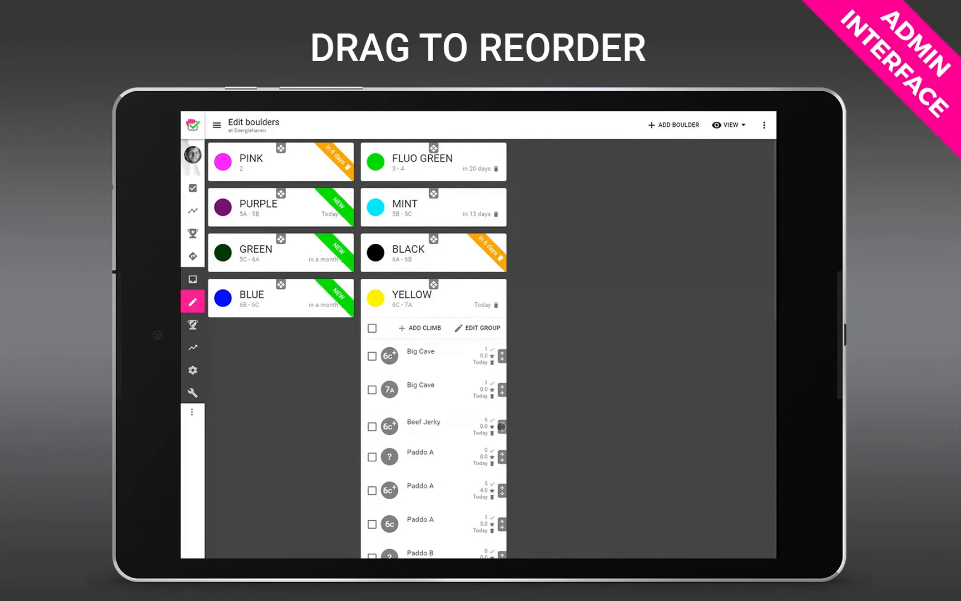
- Switch to the table view of all boulders sorted by grade
{"action": "left_click", "coordinate": [728, 125]}
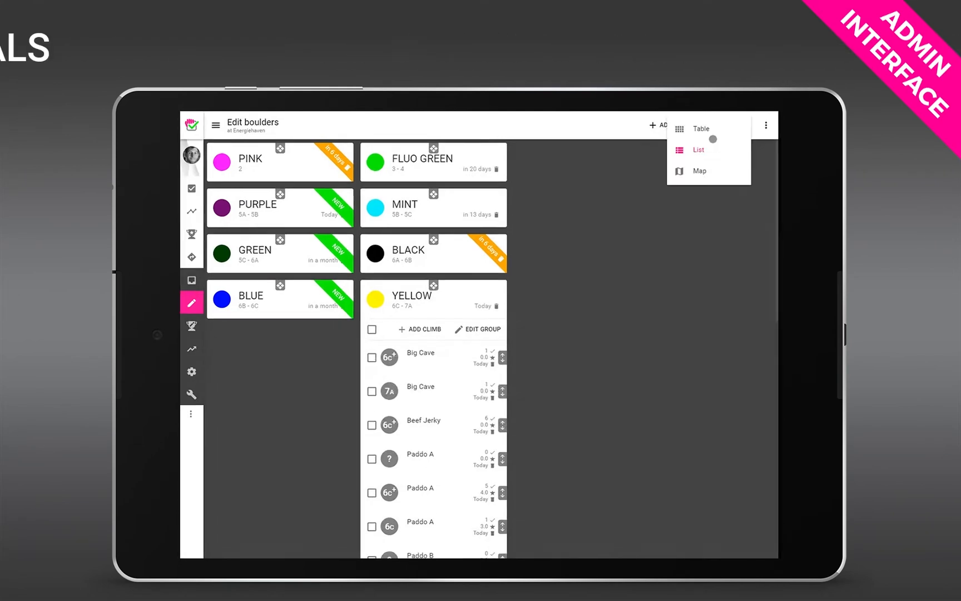
{"action": "left_click", "coordinate": [701, 129]}
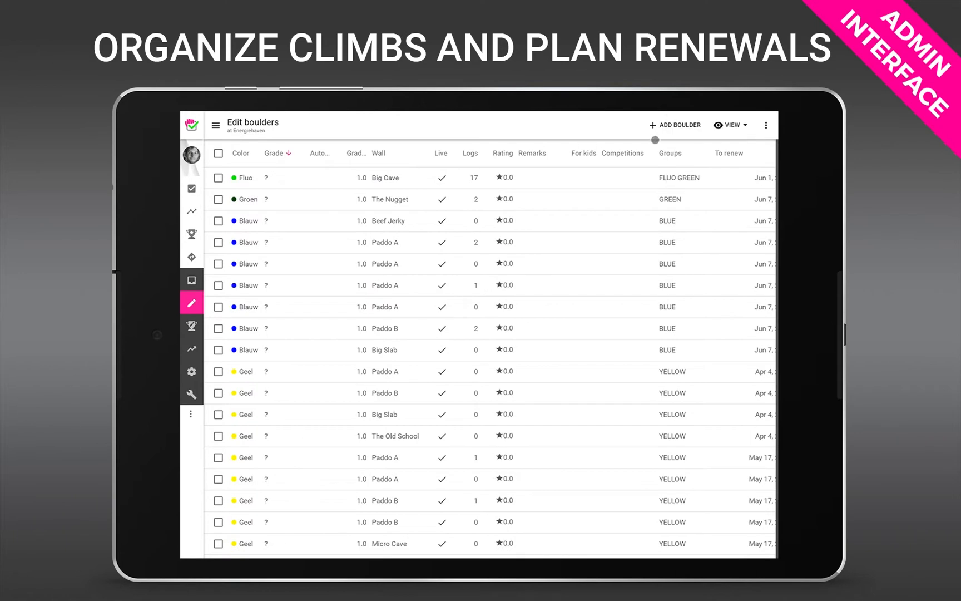
{"action": "left_click", "coordinate": [275, 153]}
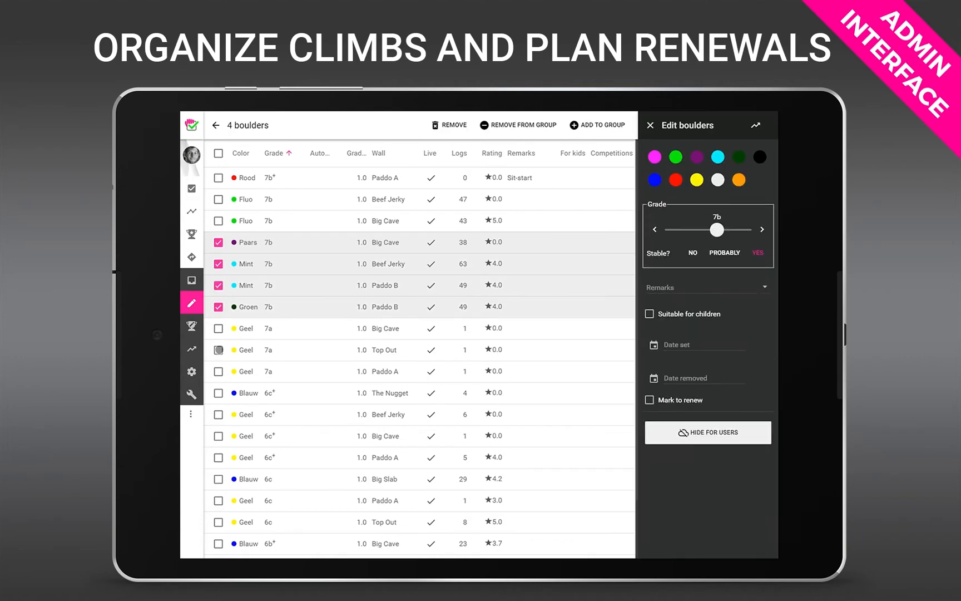
- Mark the selected 7b and 7a Top Out boulders for renewal and go to climb statistics
{"action": "left_click", "coordinate": [218, 349]}
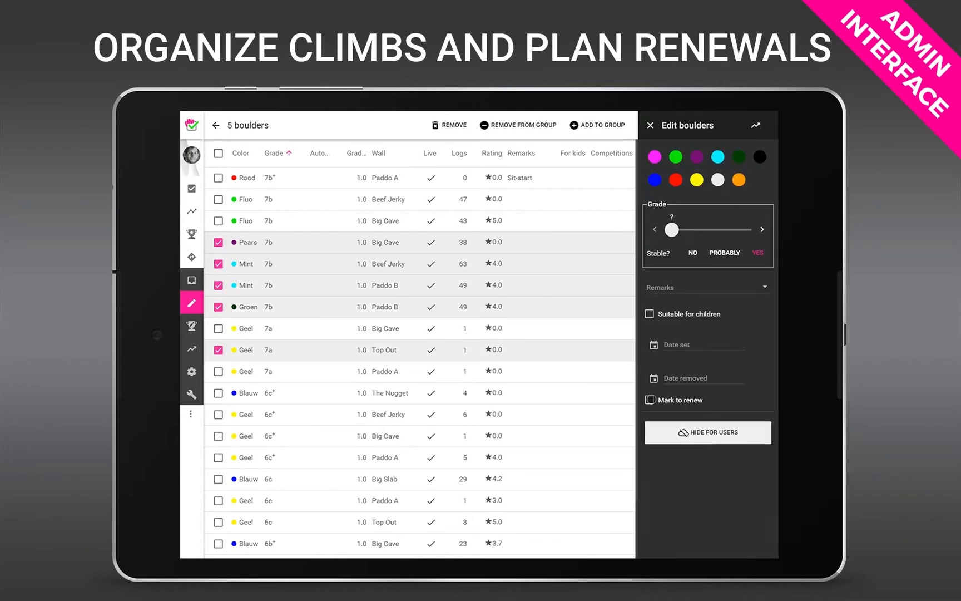
{"action": "left_click", "coordinate": [649, 400]}
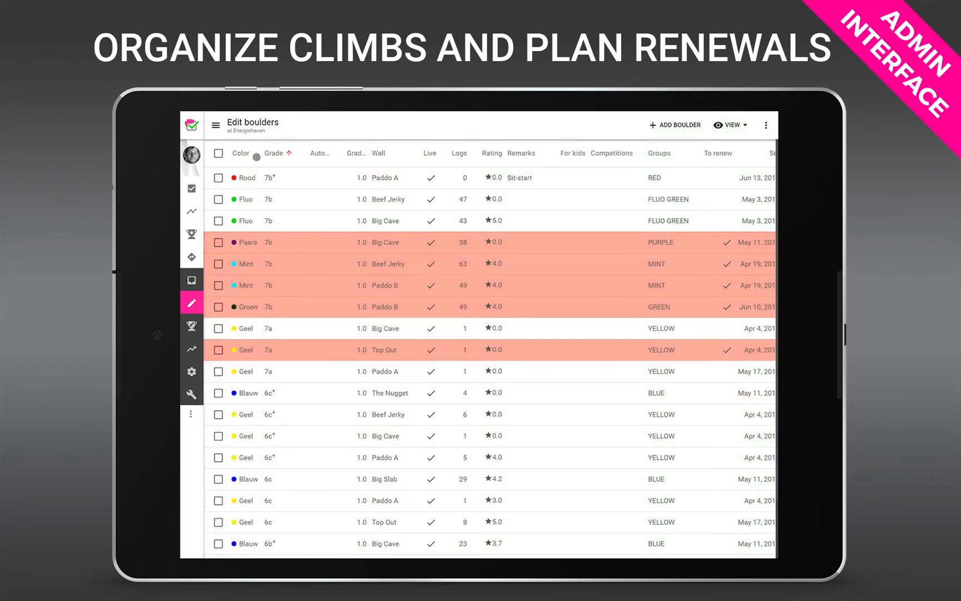
{"action": "left_click", "coordinate": [191, 347]}
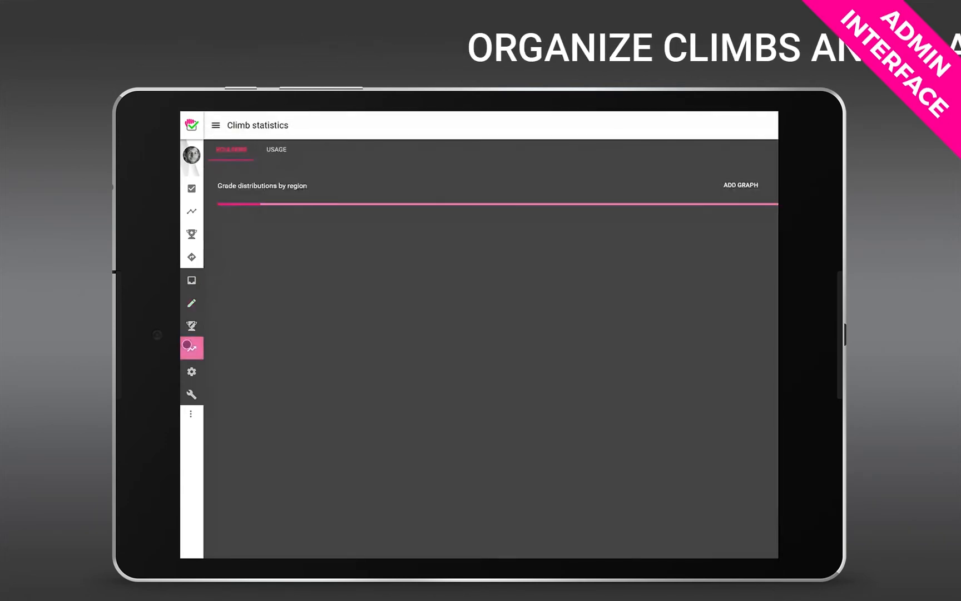
- View the boulder grade distributions, then go to the competitions editor
{"action": "left_click", "coordinate": [739, 184]}
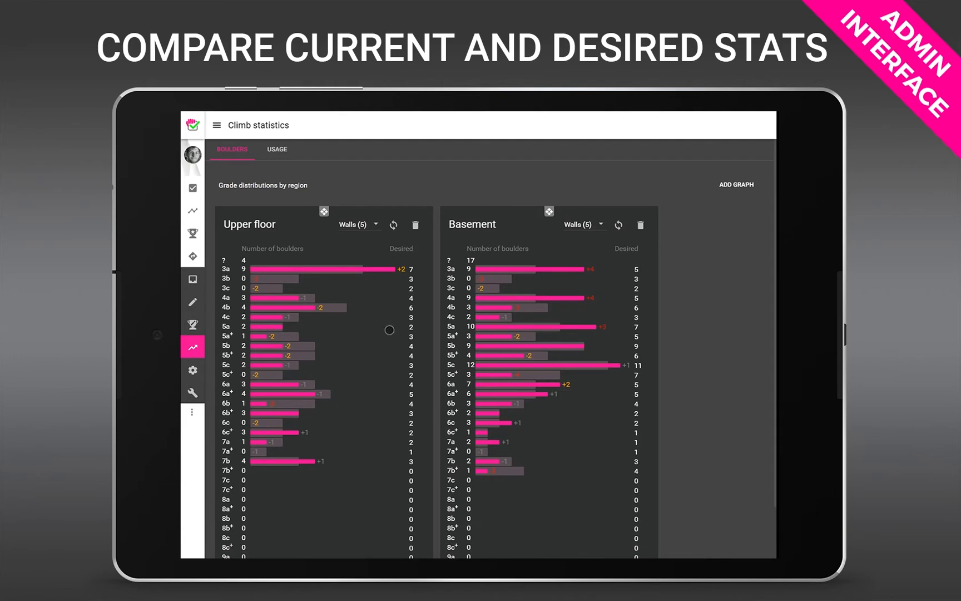
{"action": "mouse_move", "coordinate": [500, 261]}
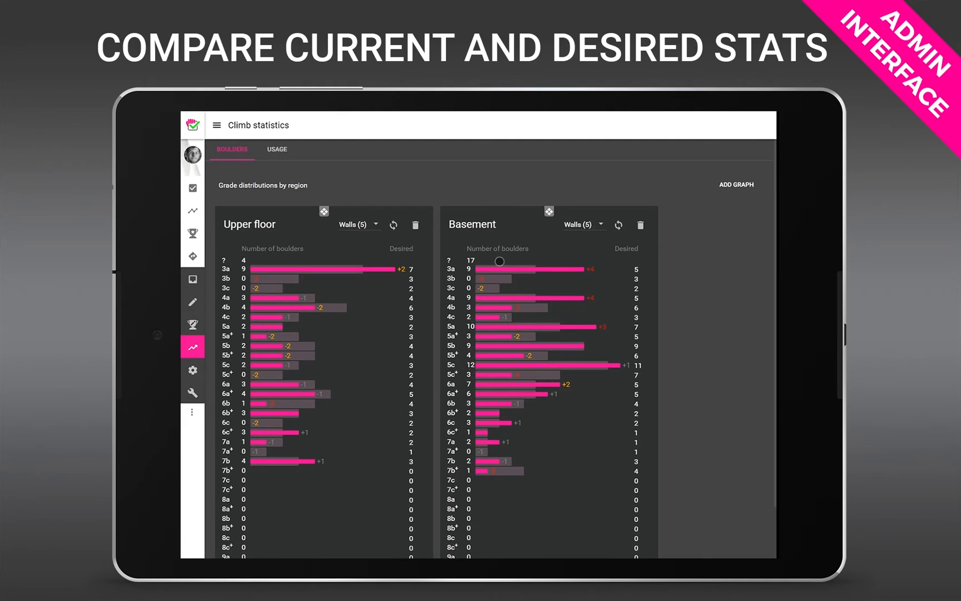
{"action": "mouse_move", "coordinate": [630, 253]}
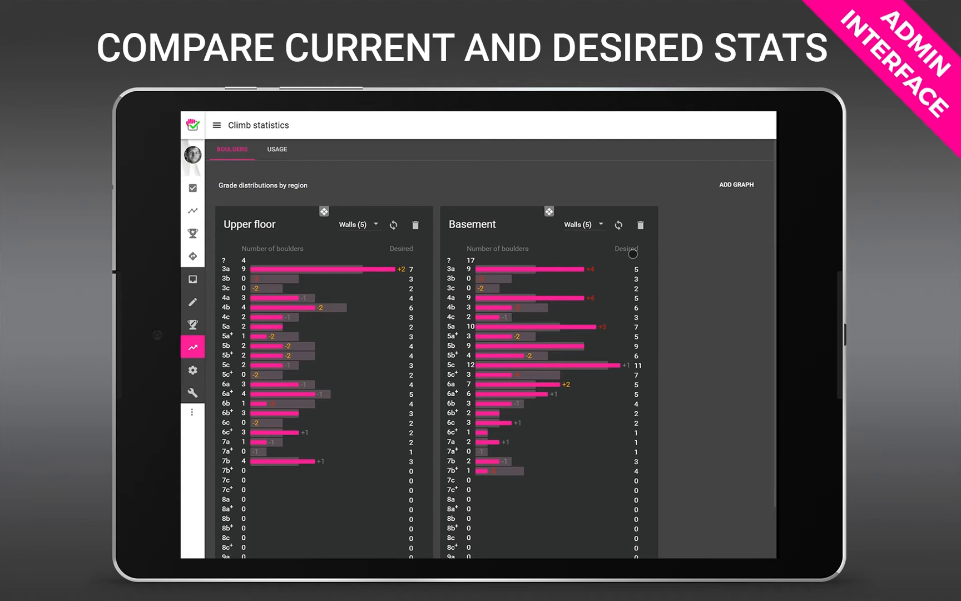
{"action": "left_click", "coordinate": [192, 324]}
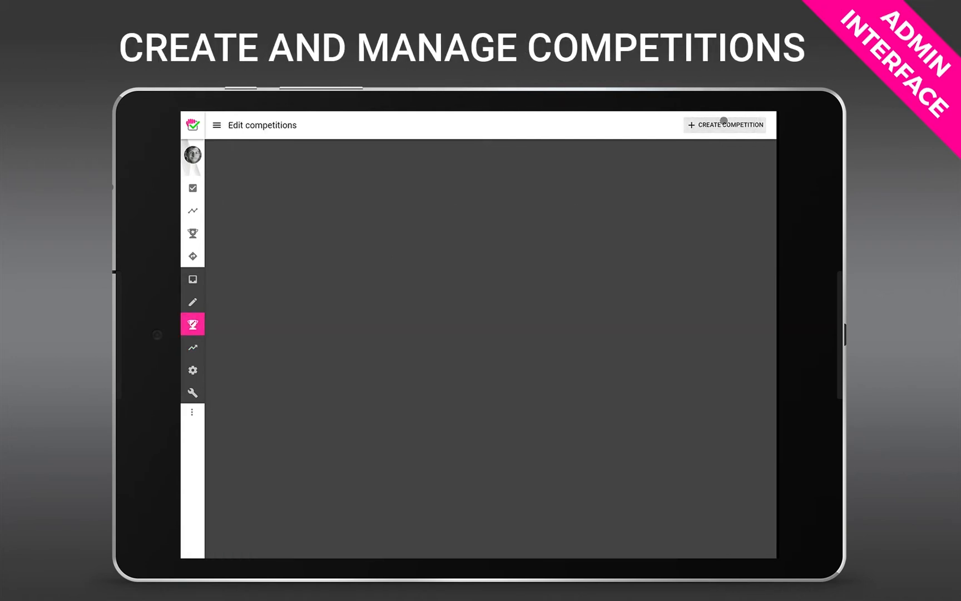
- Create Grandmothers cup with participation approval, rules 'Without hands' and prize 'A pair of shoes'
{"action": "left_click", "coordinate": [724, 125]}
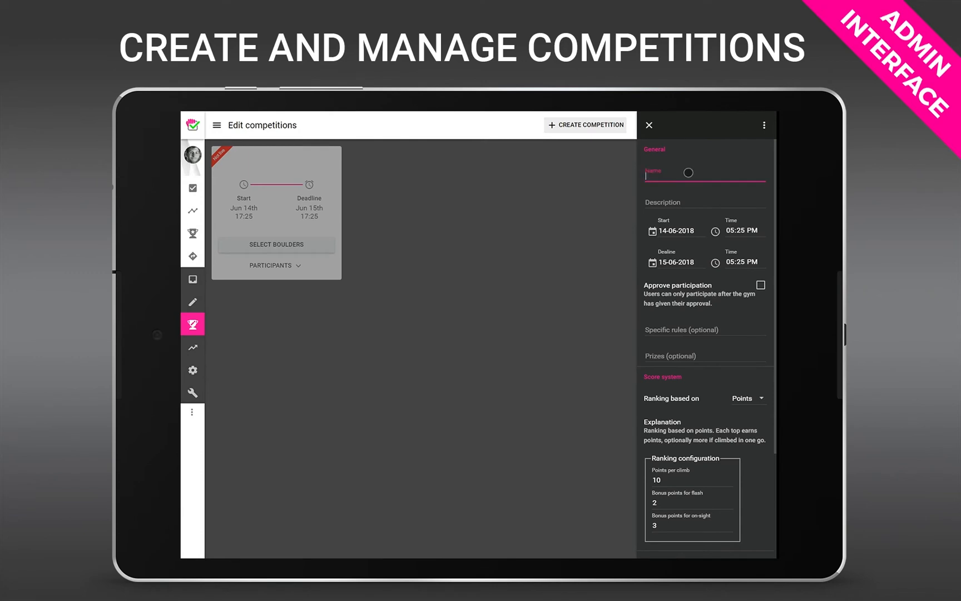
{"action": "type", "text": "Grandmothers cup"}
{"action": "left_click", "coordinate": [705, 202]}
{"action": "type", "text": "Best of the year"}
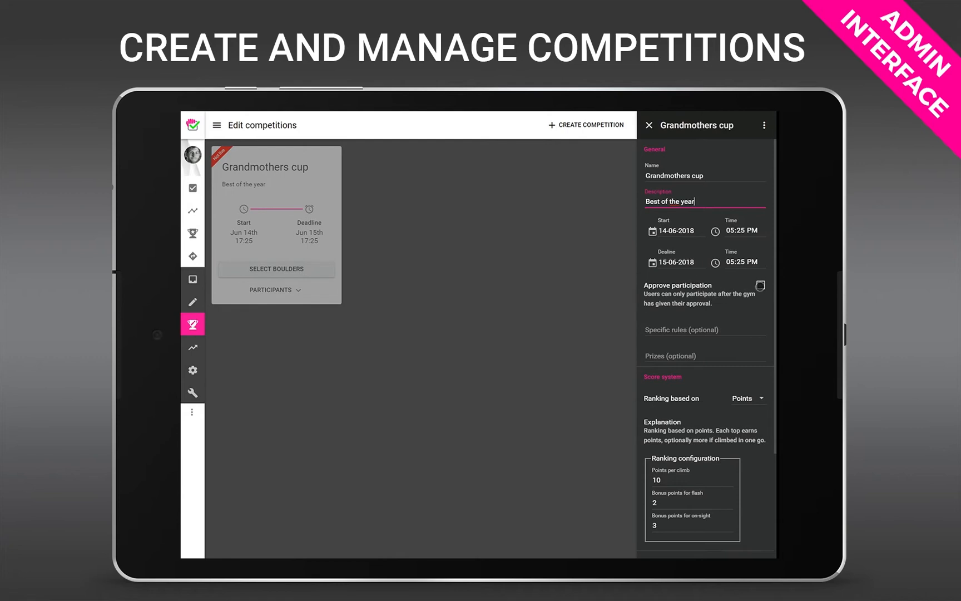
{"action": "left_click", "coordinate": [760, 285]}
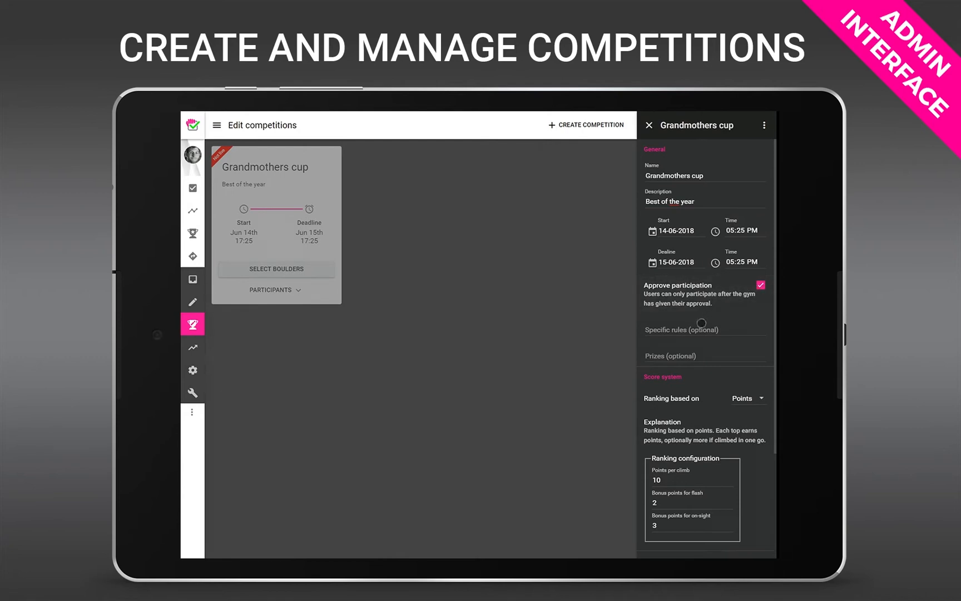
{"action": "type", "text": "Without hands"}
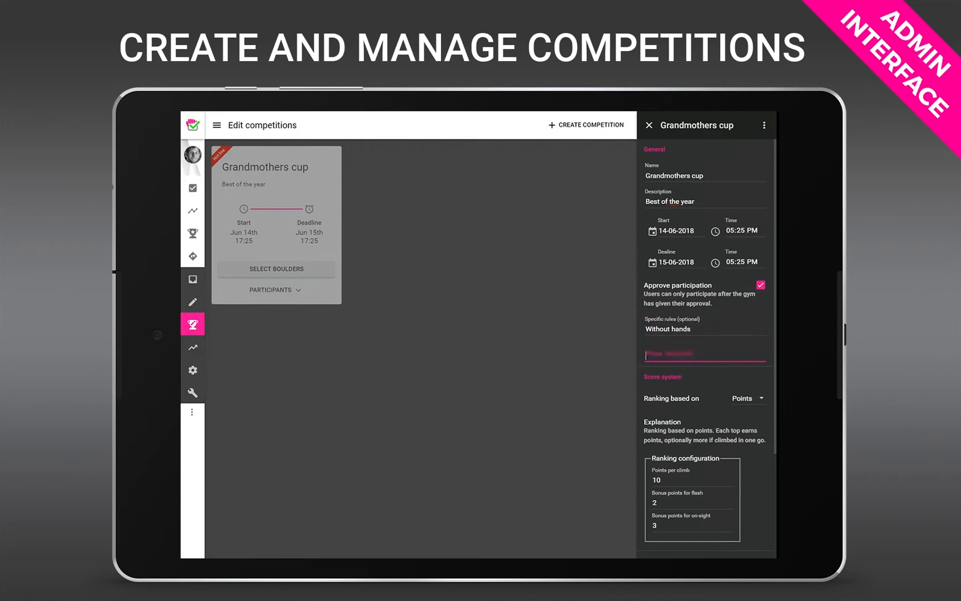
{"action": "type", "text": "A pair of shoes"}
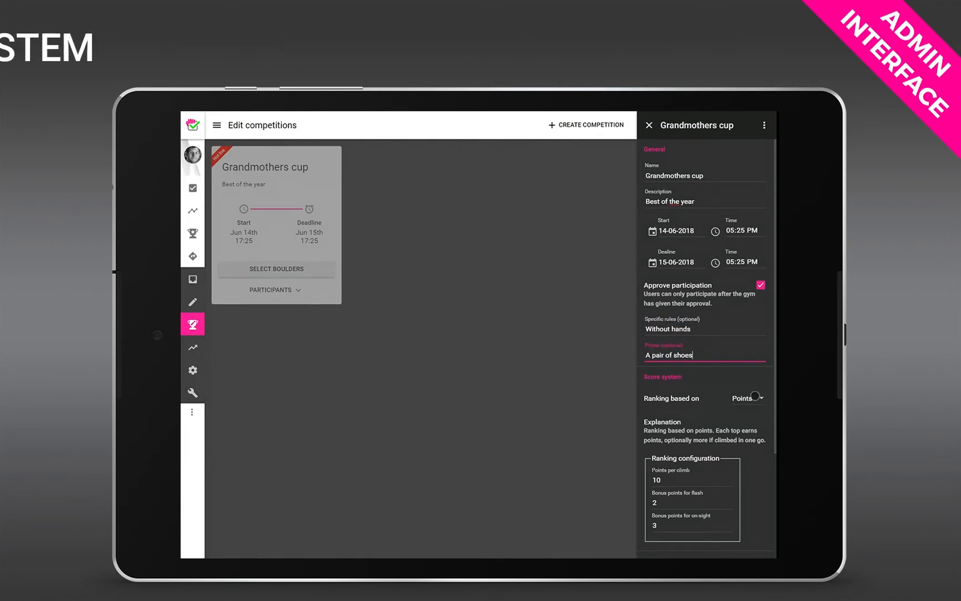
{"action": "left_click", "coordinate": [745, 398]}
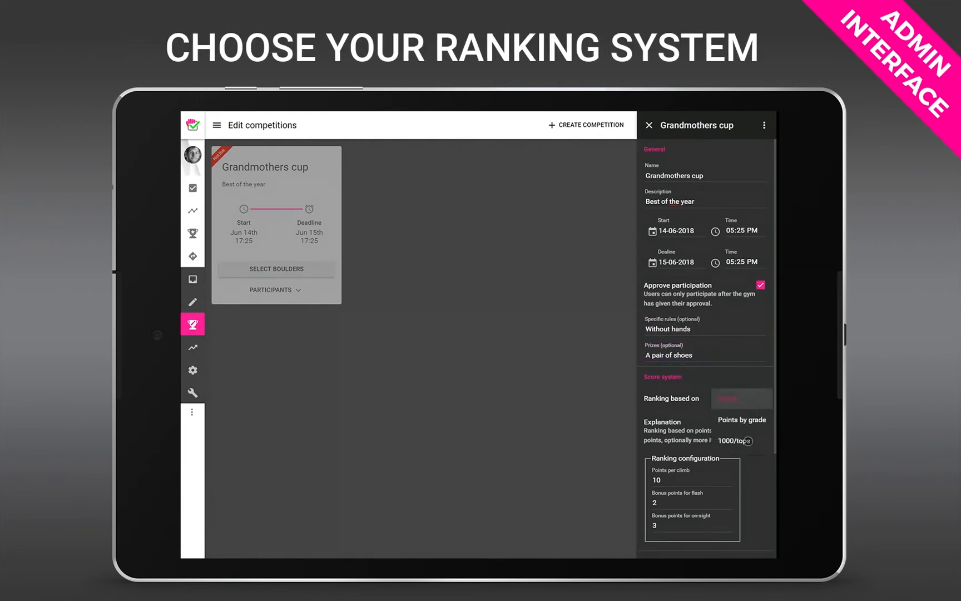
- Enable split ranking on grade with poules Rookies, Masters from 6a and Pros from 7a
{"action": "scroll", "scroll_direction": "down", "scroll_amount": 3}
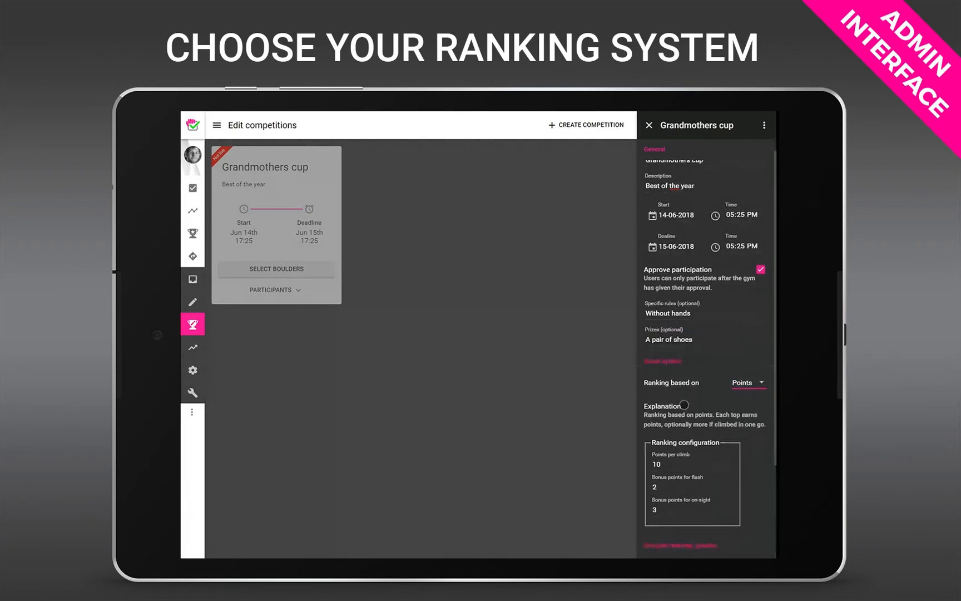
{"action": "scroll", "scroll_direction": "down", "scroll_amount": 3}
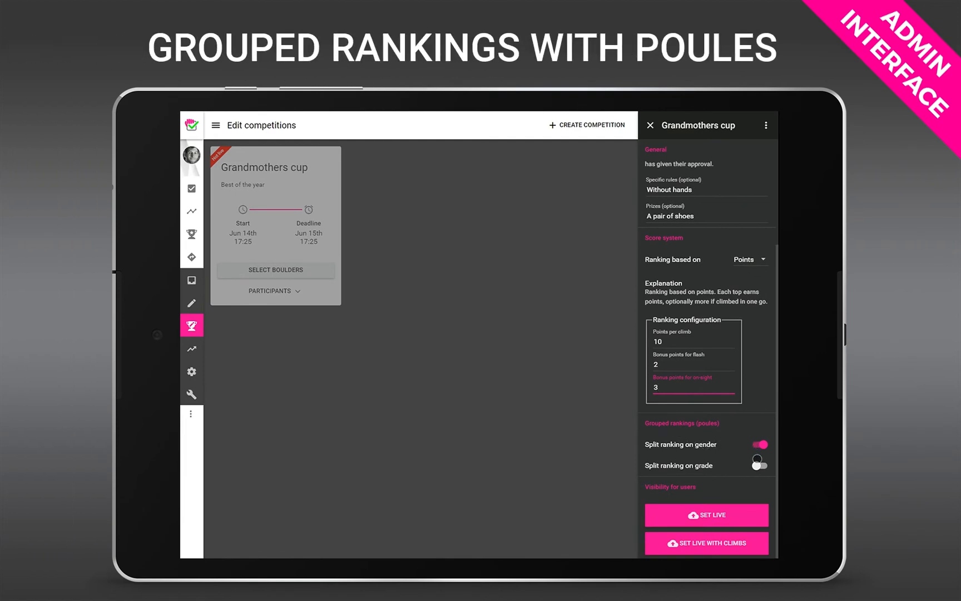
{"action": "left_click", "coordinate": [760, 465]}
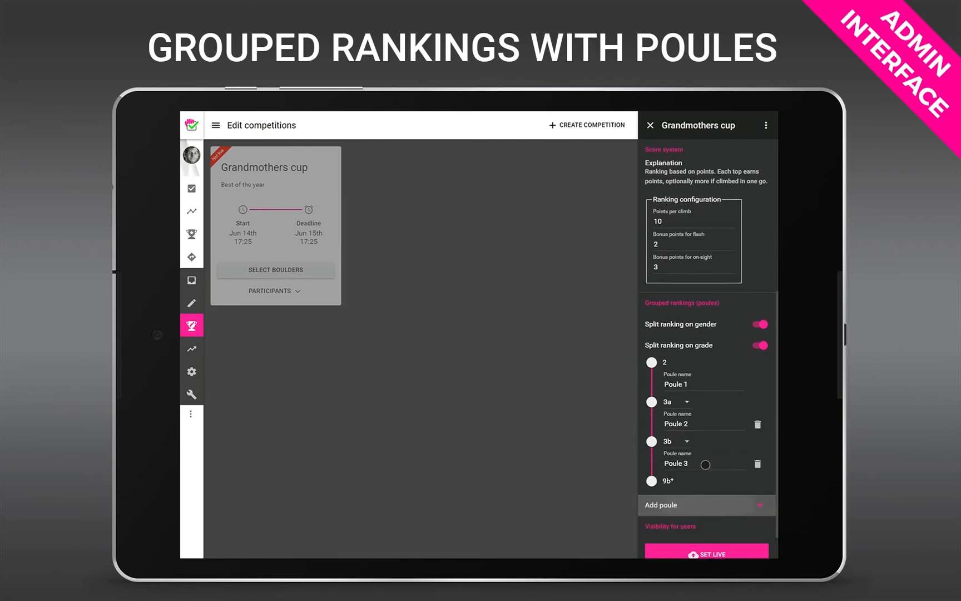
{"action": "left_click", "coordinate": [672, 440]}
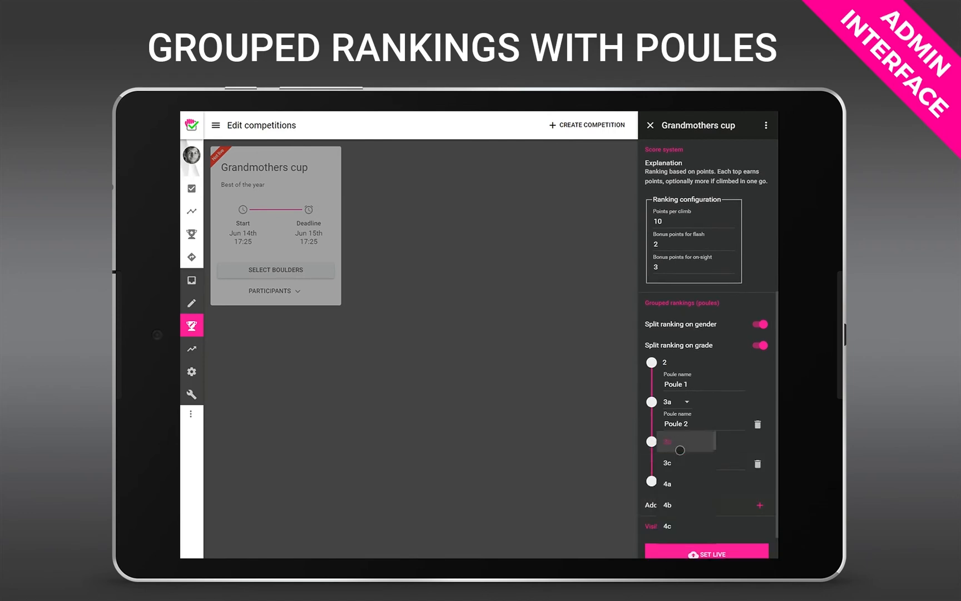
{"action": "left_click", "coordinate": [683, 441]}
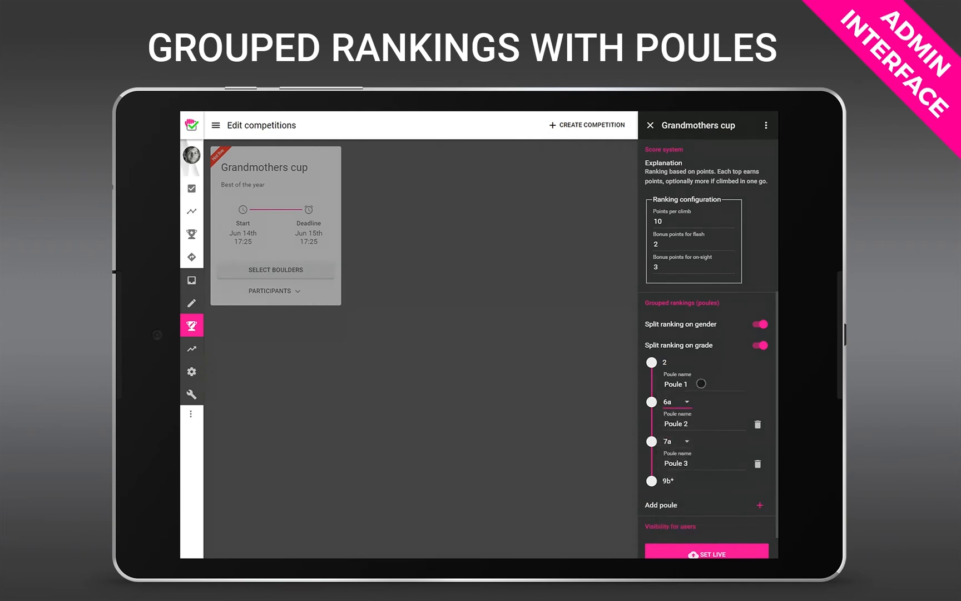
{"action": "type", "text": "Masters"}
{"action": "left_click", "coordinate": [704, 460]}
{"action": "type", "text": "Pros"}
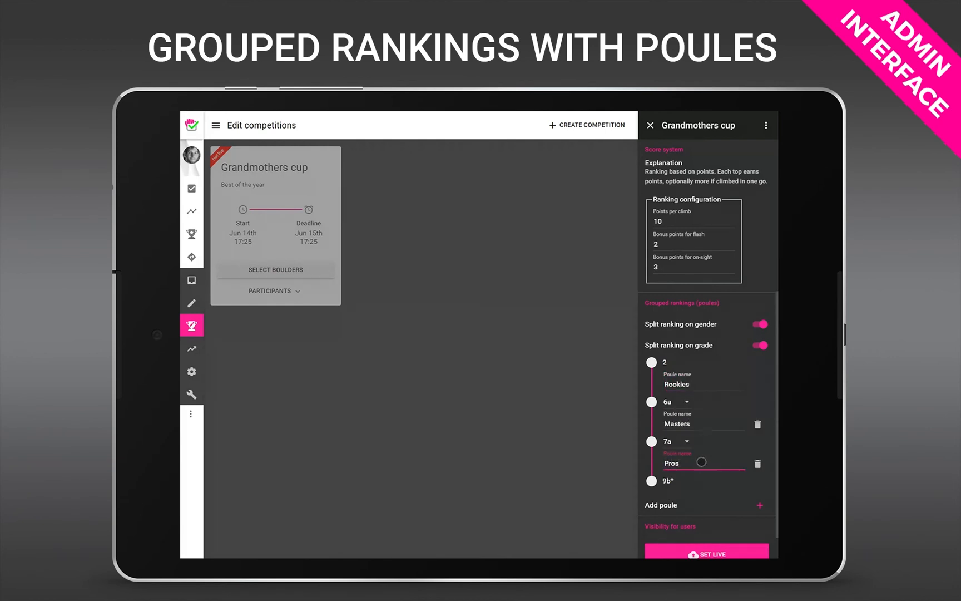
{"action": "scroll", "scroll_direction": "down", "scroll_amount": 3}
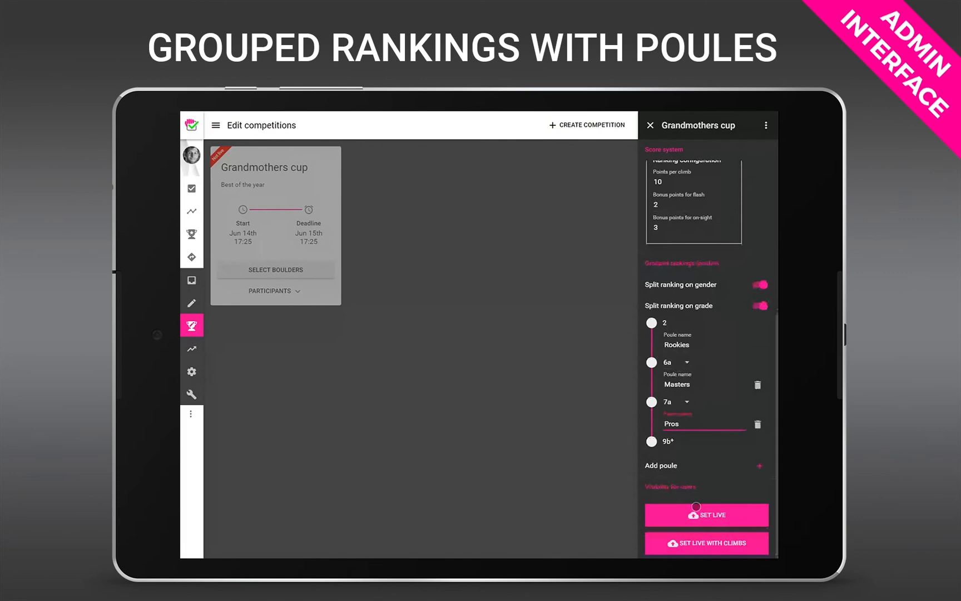